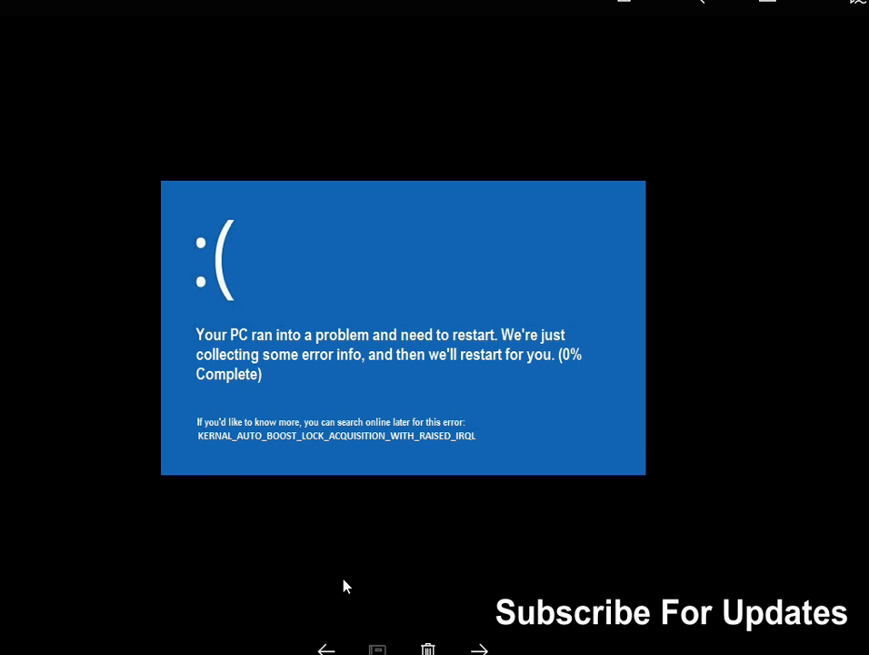
pyautogui.moveTo(216, 462)
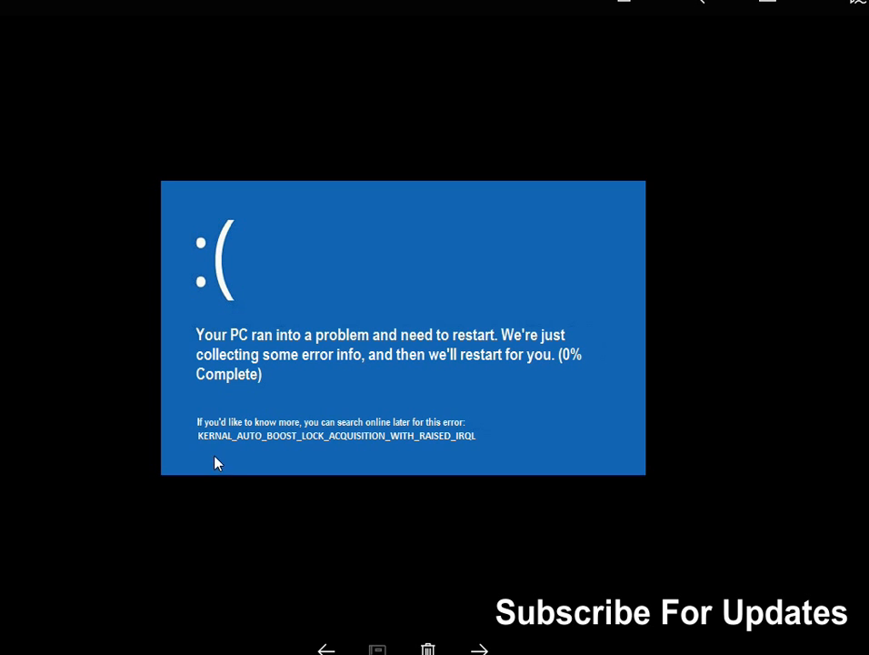
pyautogui.moveTo(233, 454)
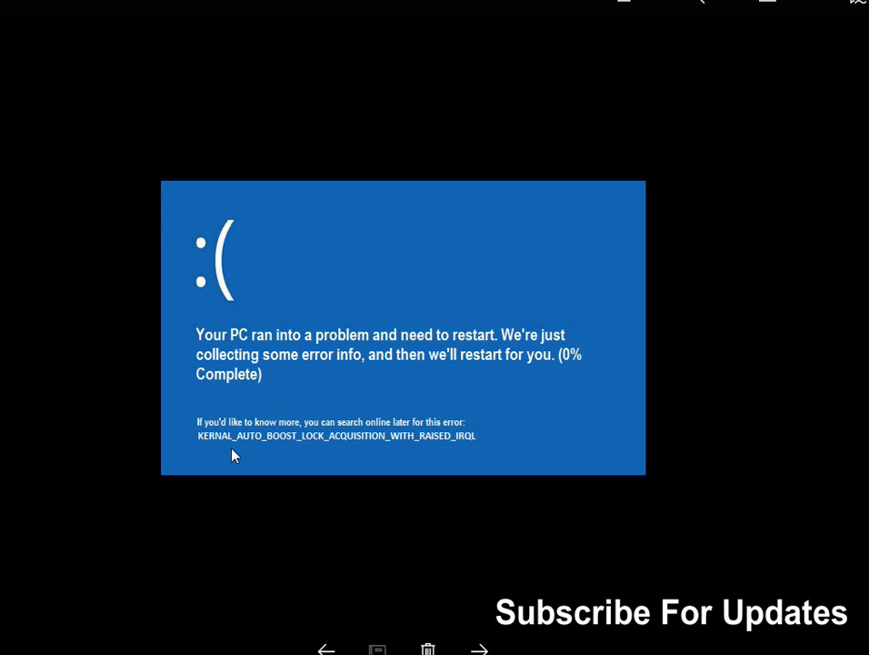
pyautogui.moveTo(330, 458)
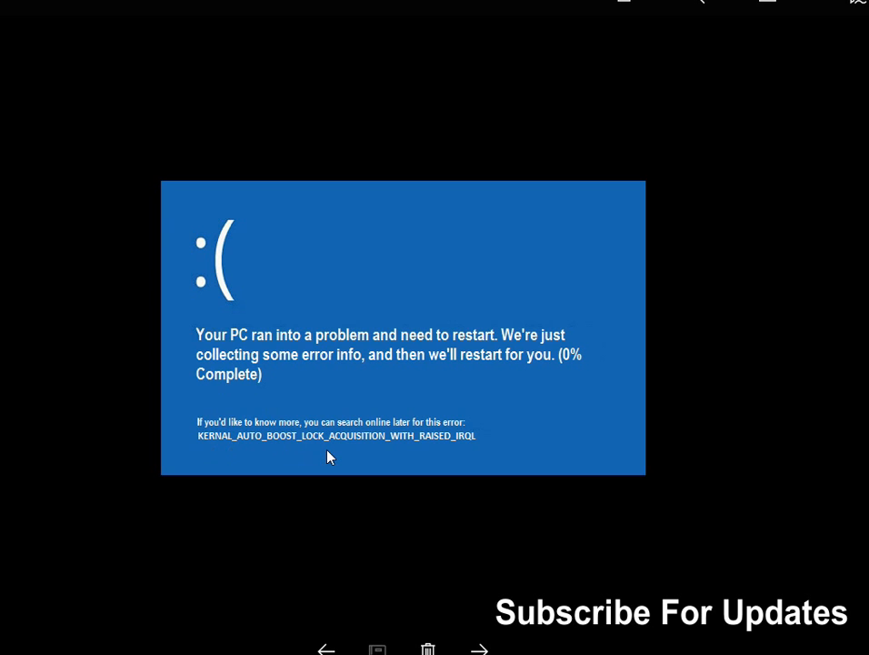
pyautogui.moveTo(433, 454)
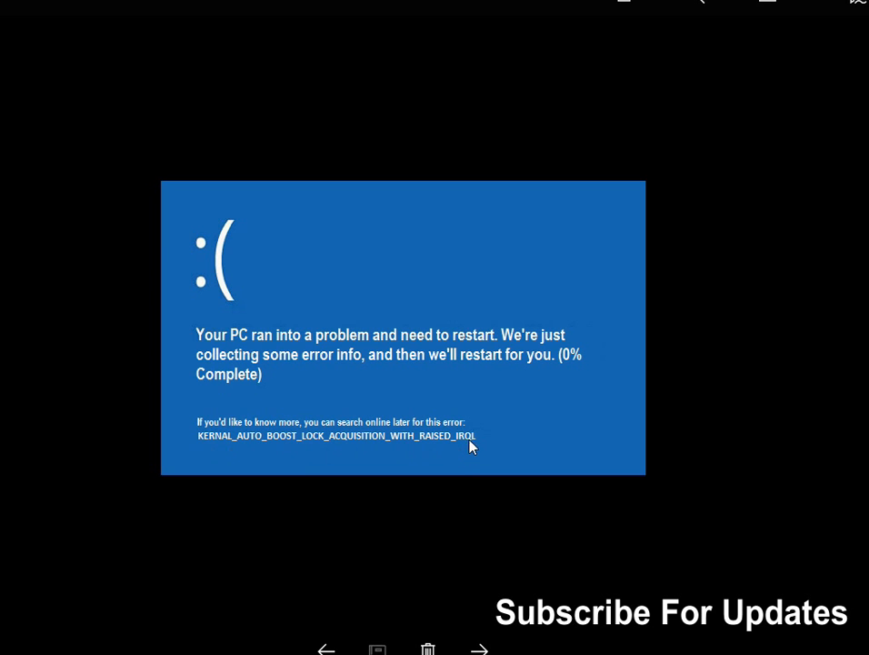
pyautogui.moveTo(465, 454)
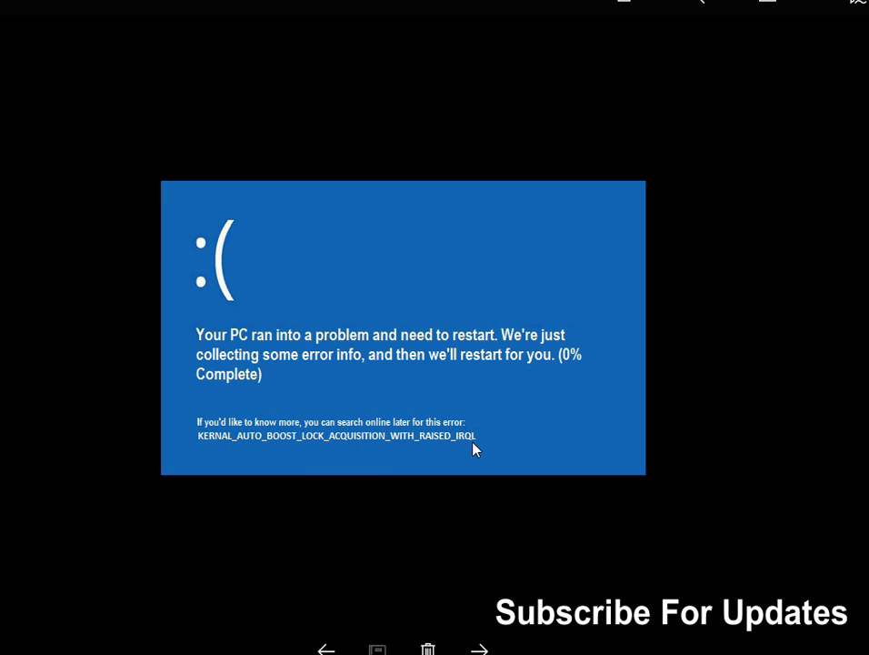
pyautogui.moveTo(477, 447)
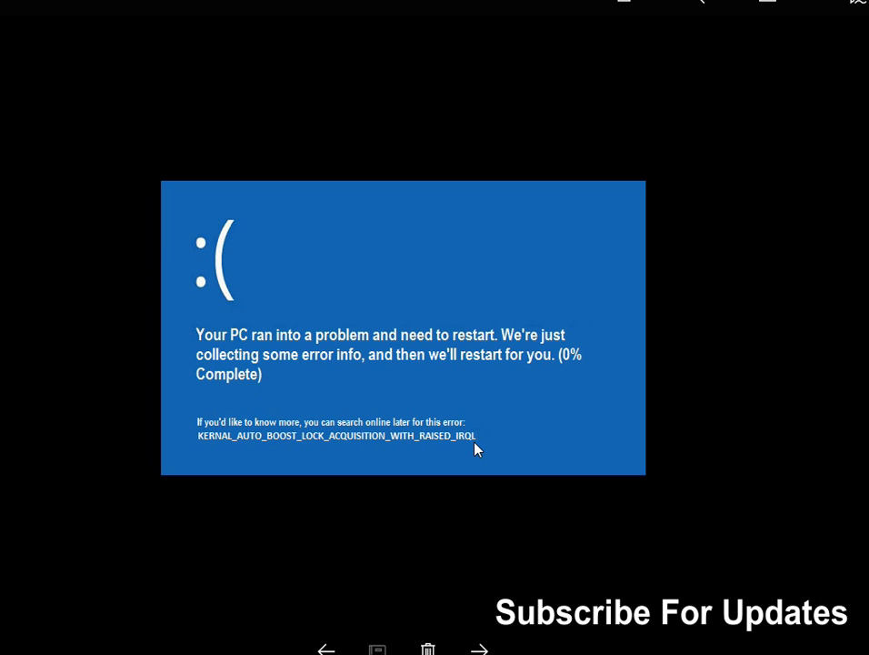
pyautogui.moveTo(542, 534)
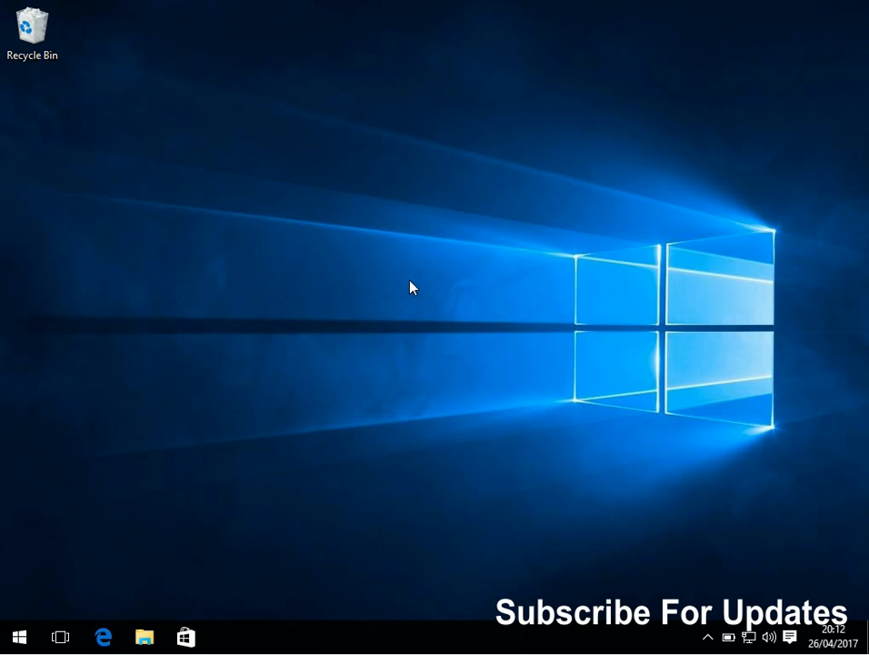
# Launch Device Manager by searching 'device' from the Start menu.
pyautogui.click(18, 636)
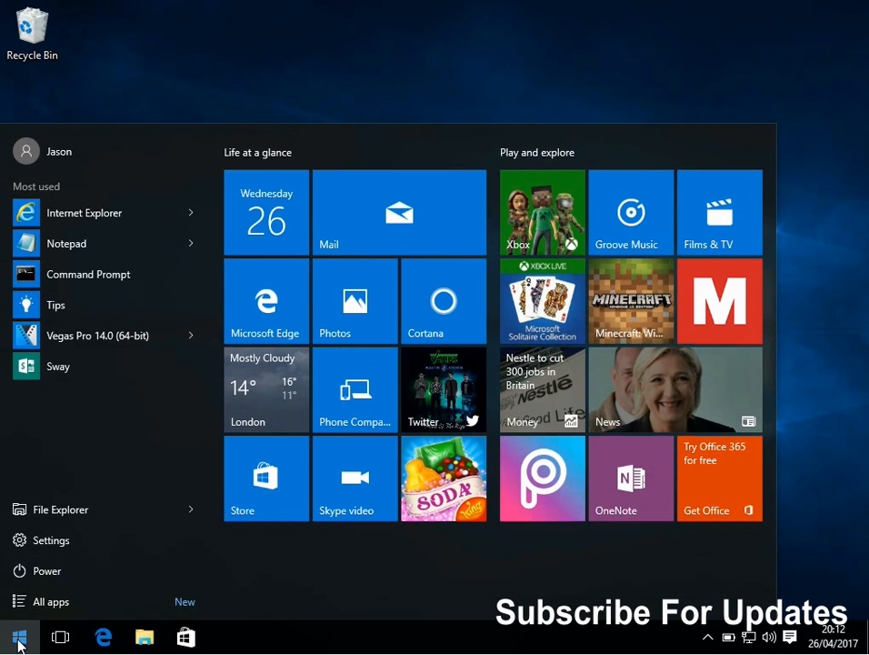
pyautogui.write('device')
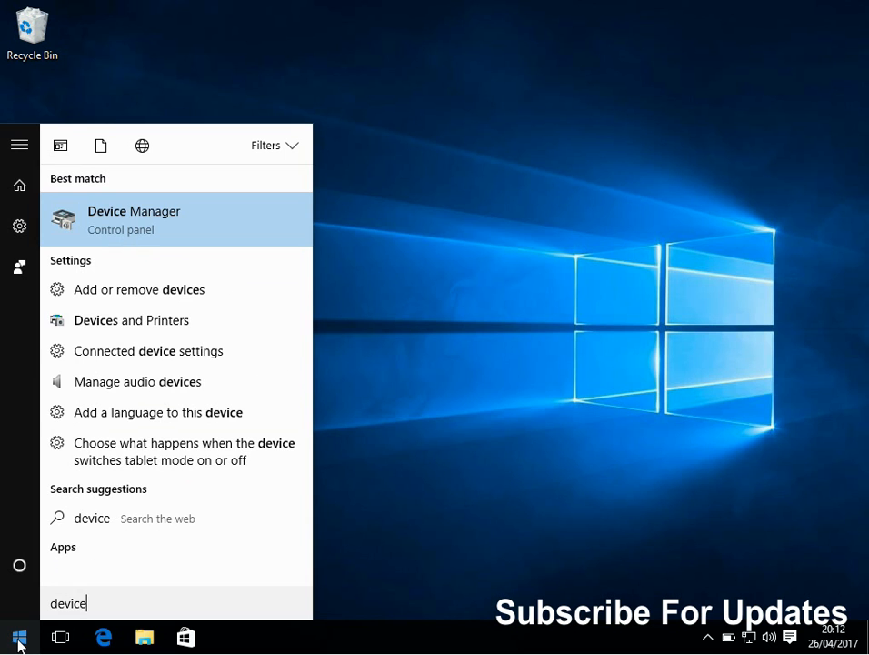
pyautogui.moveTo(47, 604)
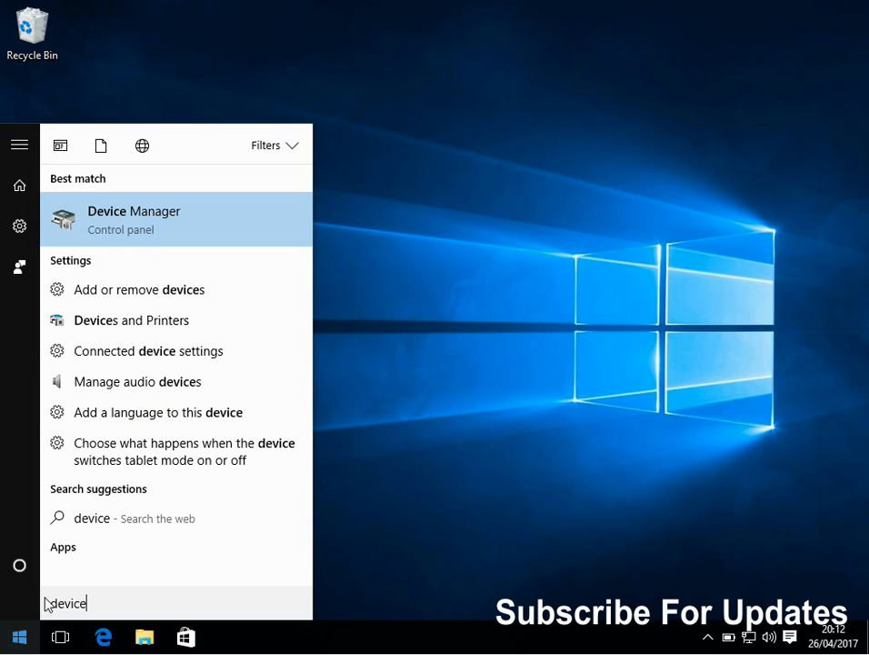
pyautogui.moveTo(182, 225)
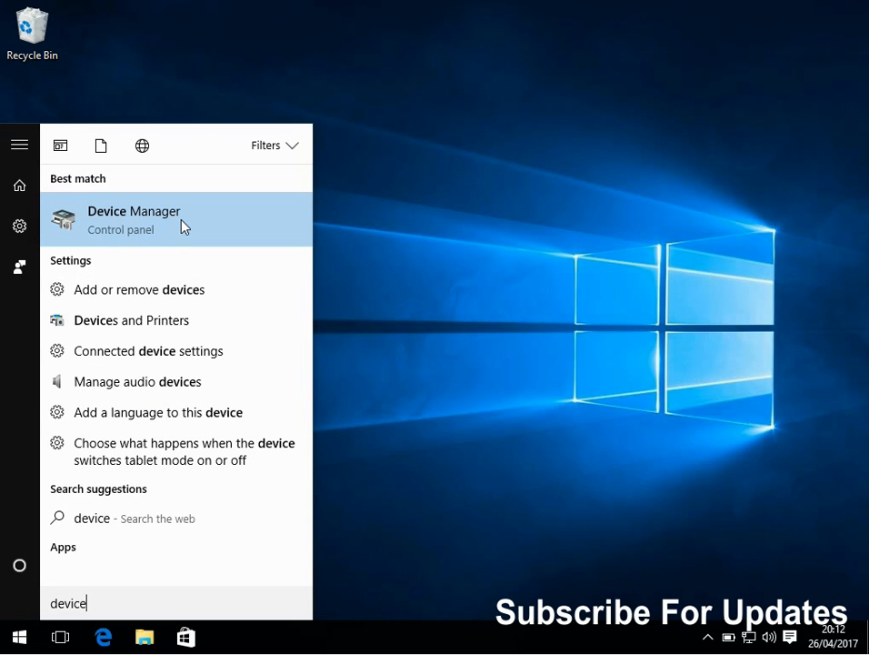
pyautogui.click(135, 218)
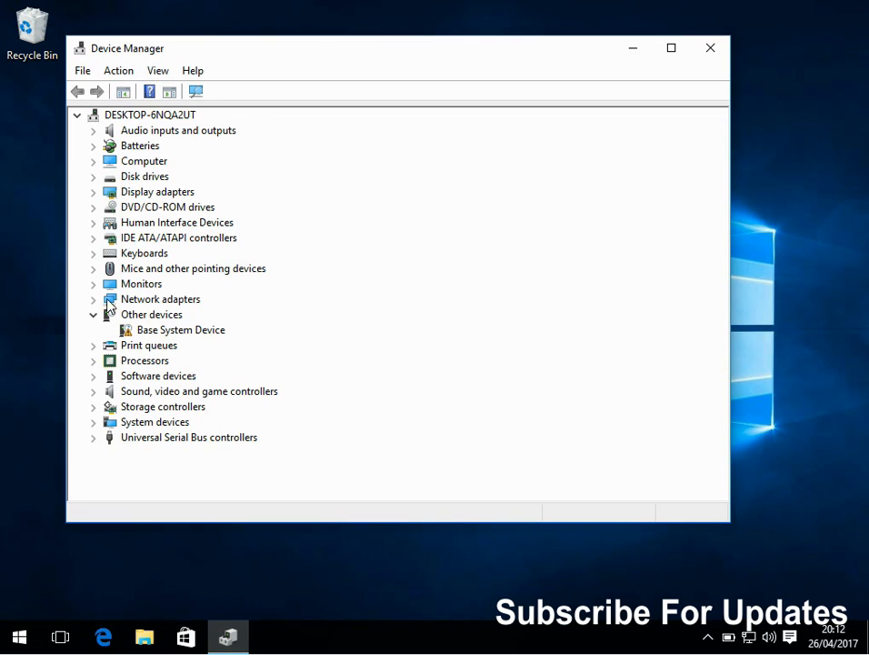
# Reveal the Intel PRO/1000 MT Desktop Adapter under Network adapters.
pyautogui.click(95, 298)
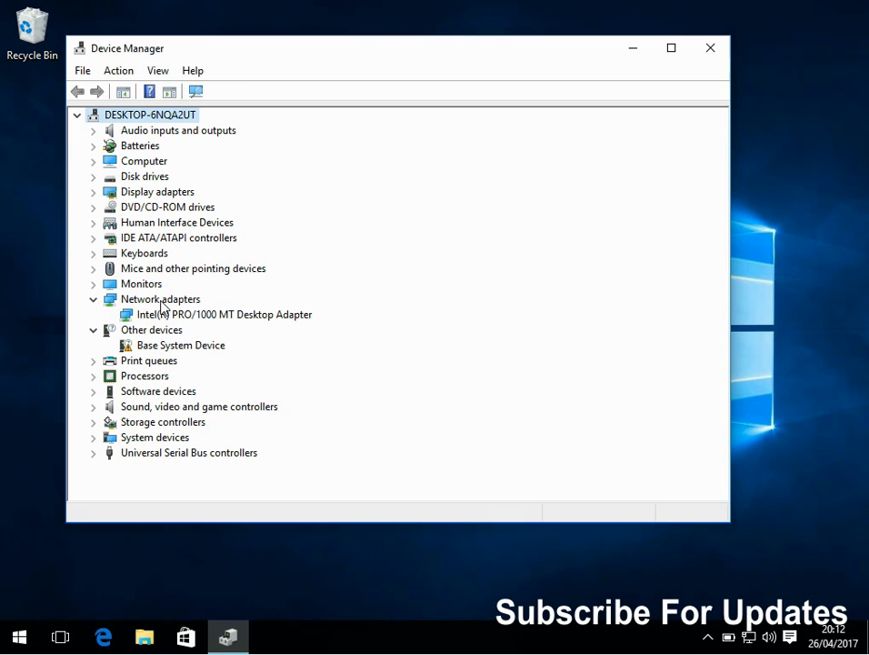
pyautogui.click(225, 313)
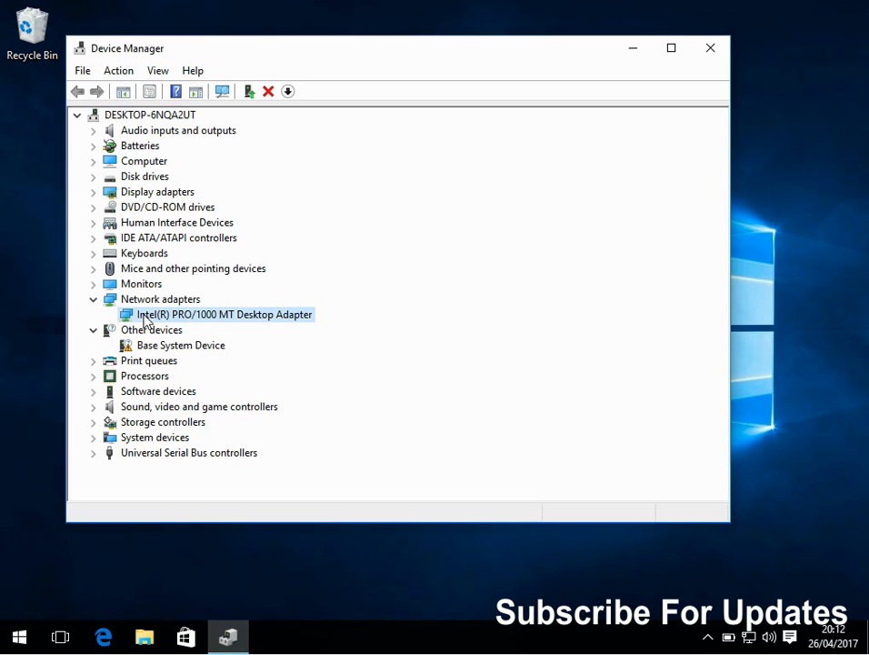
pyautogui.moveTo(156, 337)
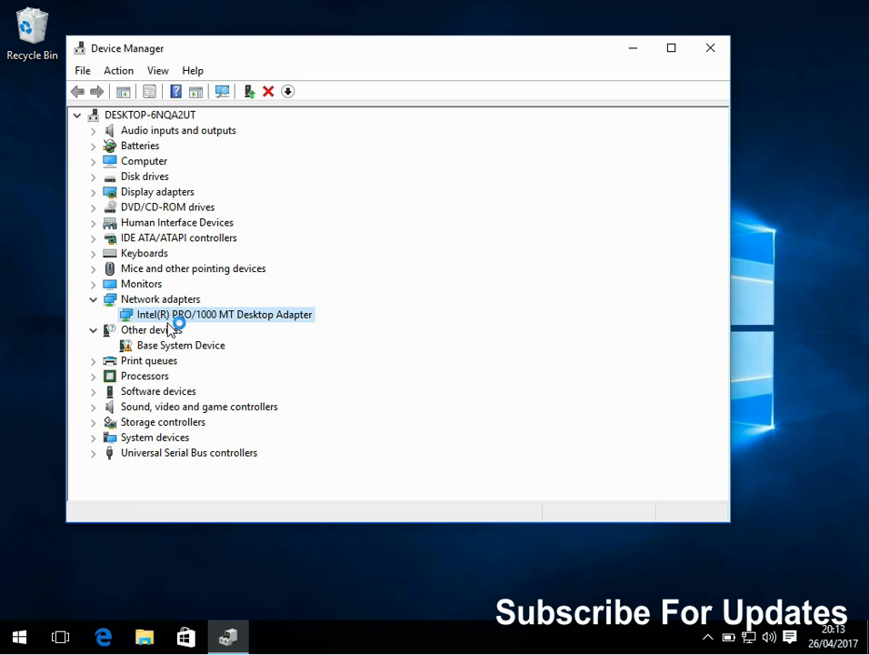
pyautogui.moveTo(215, 324)
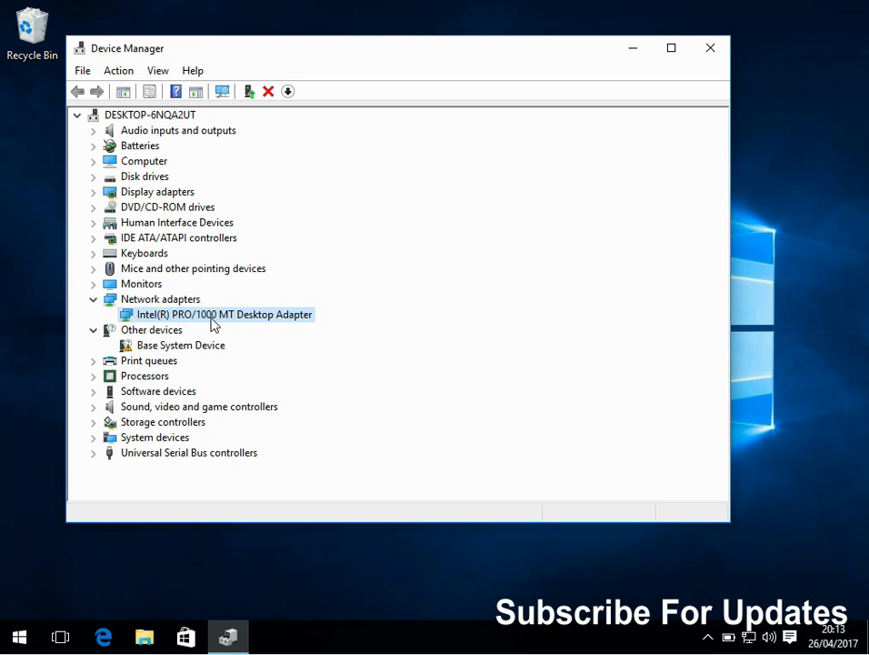
pyautogui.moveTo(160, 335)
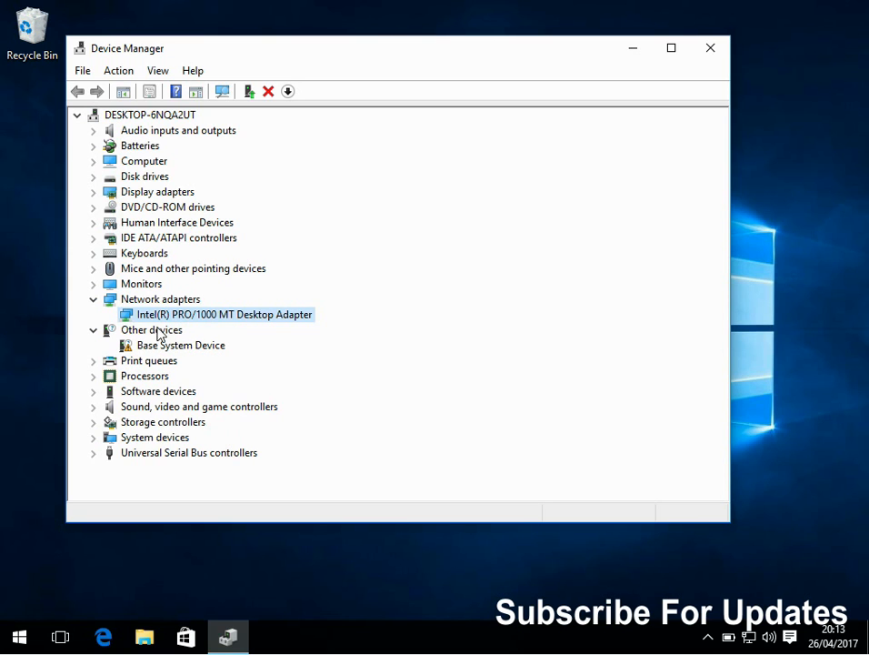
pyautogui.moveTo(193, 336)
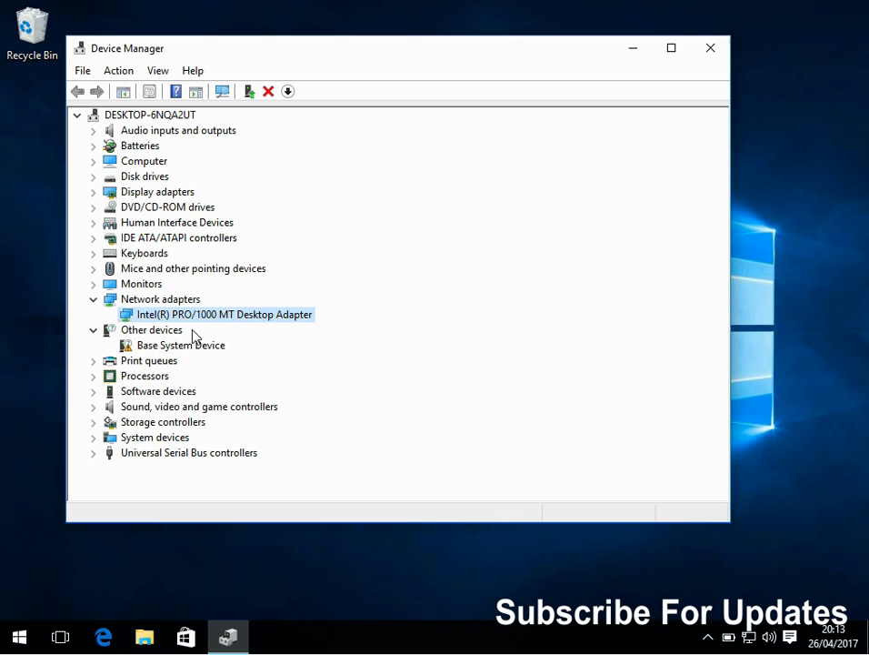
# Choose Disable on the Intel adapter and answer its confirmation prompt.
pyautogui.rightClick(222, 313)
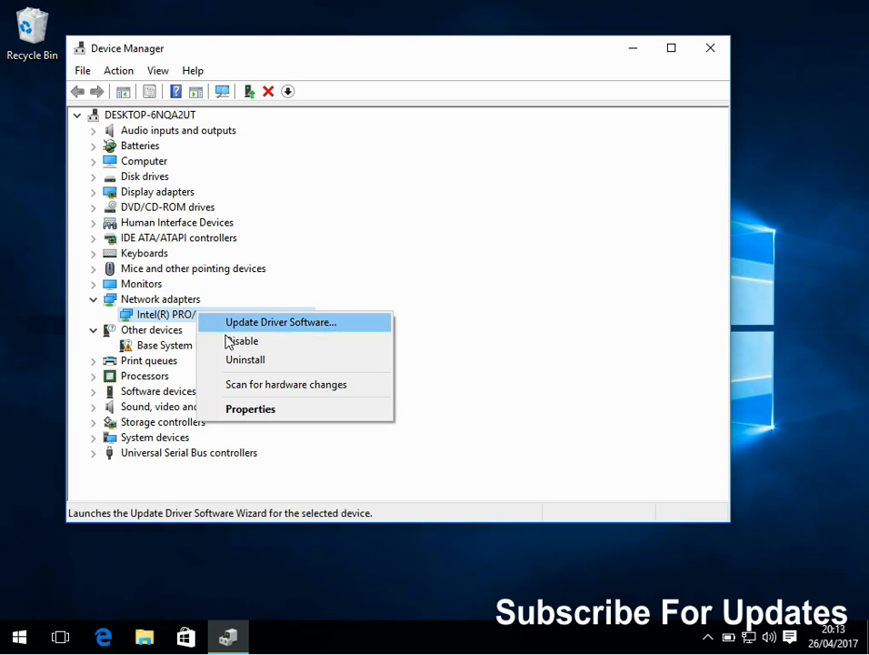
pyautogui.click(242, 340)
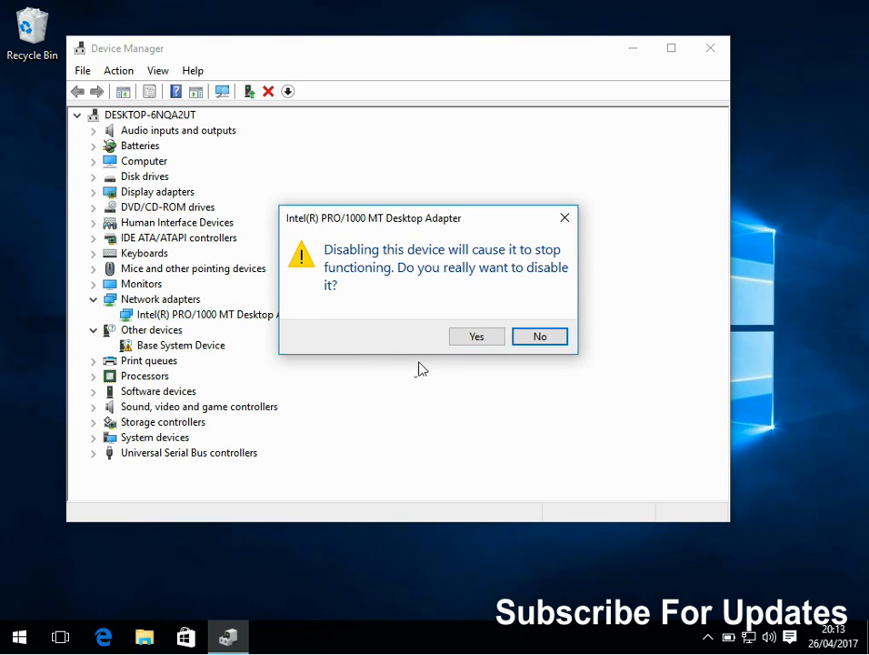
pyautogui.click(539, 336)
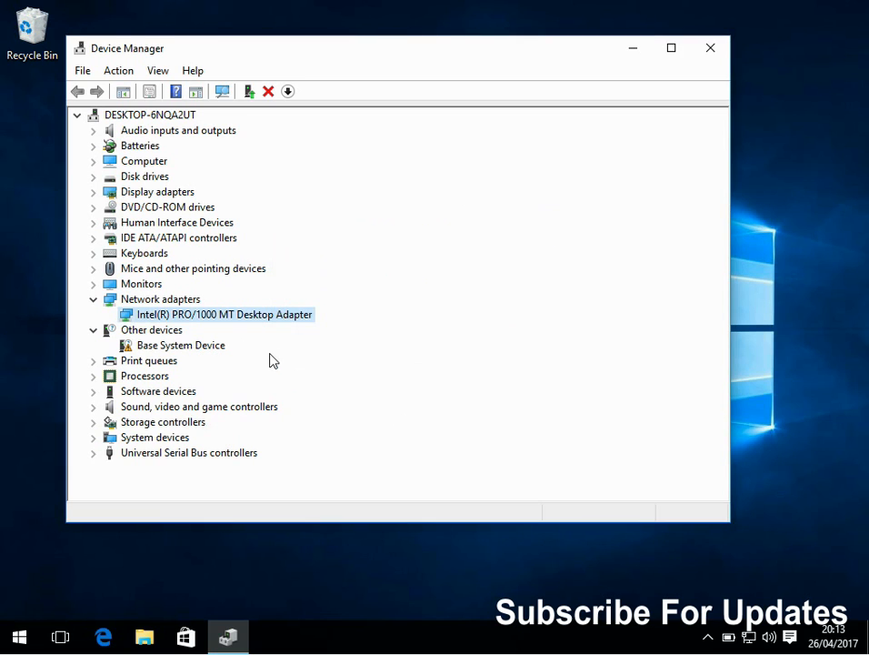
pyautogui.moveTo(269, 338)
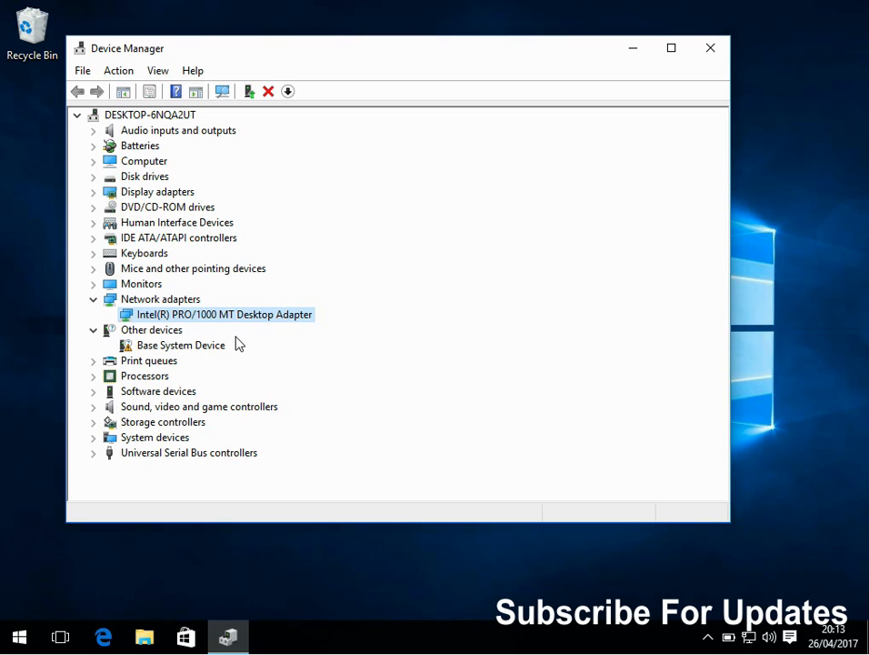
pyautogui.moveTo(251, 355)
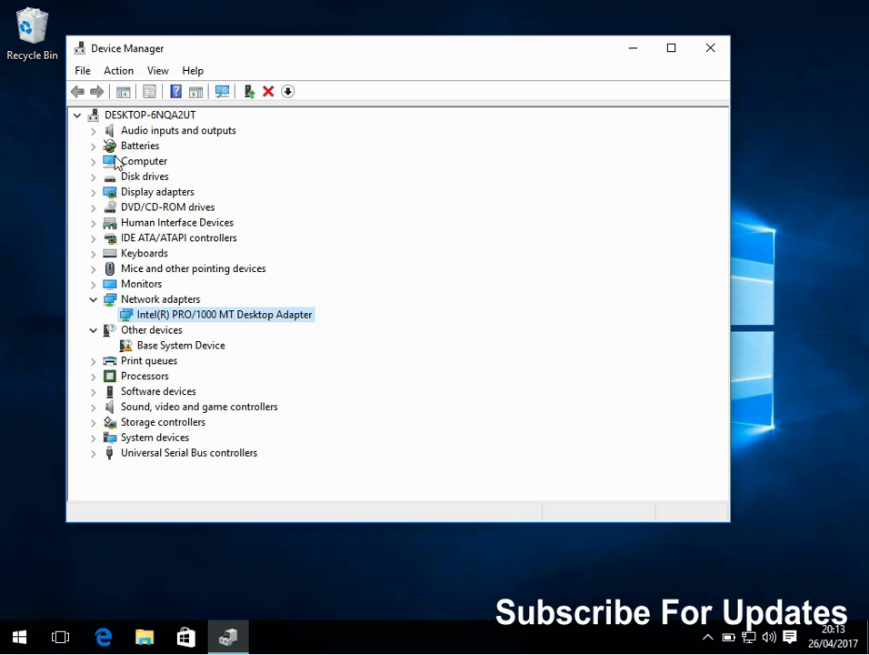
pyautogui.moveTo(124, 152)
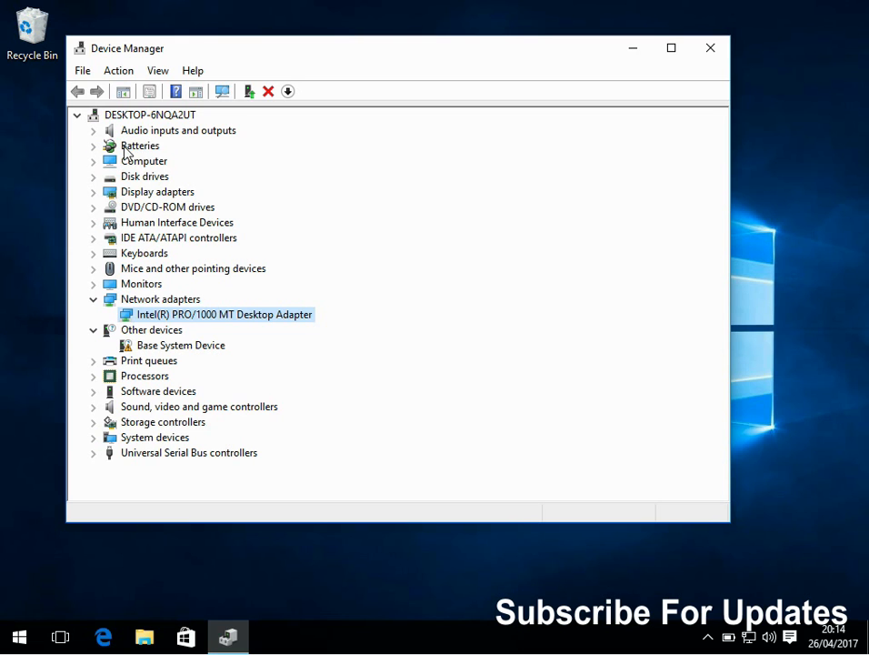
# Reveal Microsoft AC Adapter under Batteries and bring up its context actions.
pyautogui.click(140, 145)
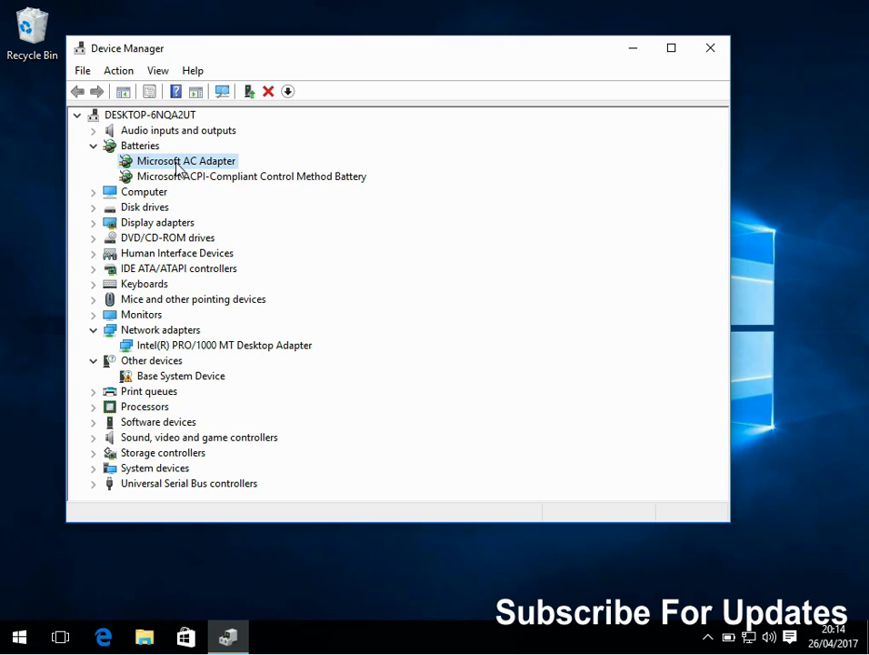
pyautogui.rightClick(185, 160)
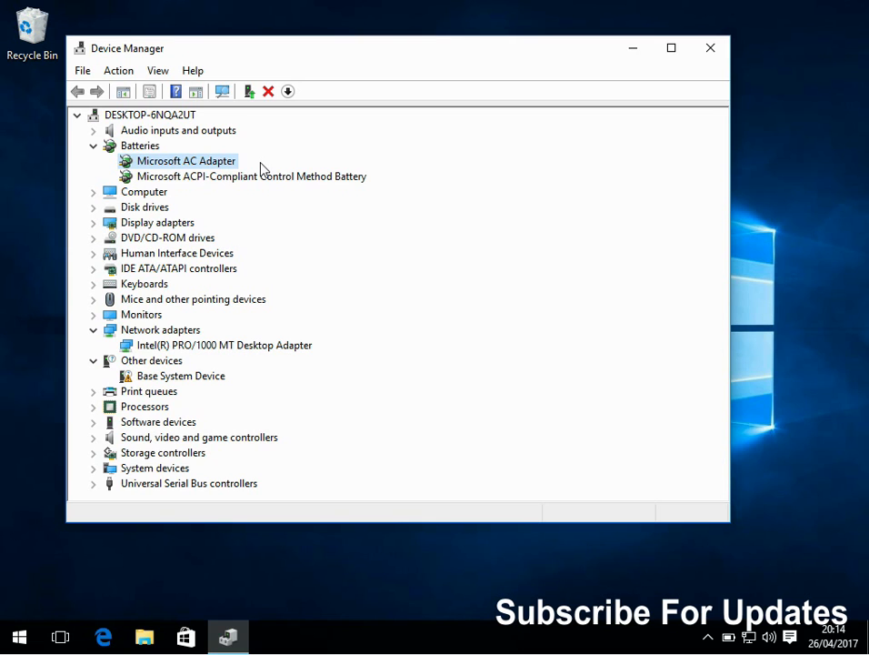
pyautogui.moveTo(709, 71)
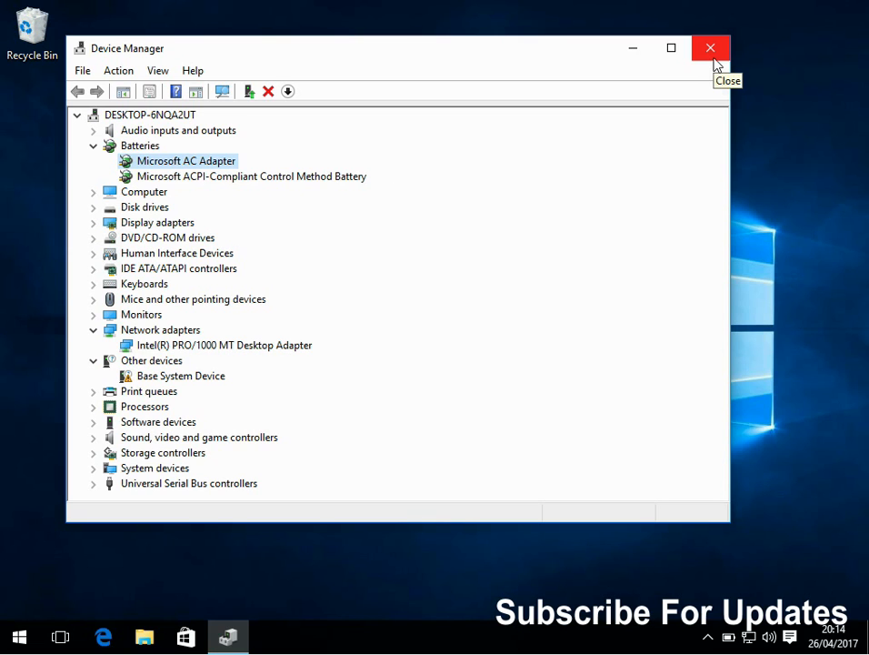
pyautogui.moveTo(711, 48)
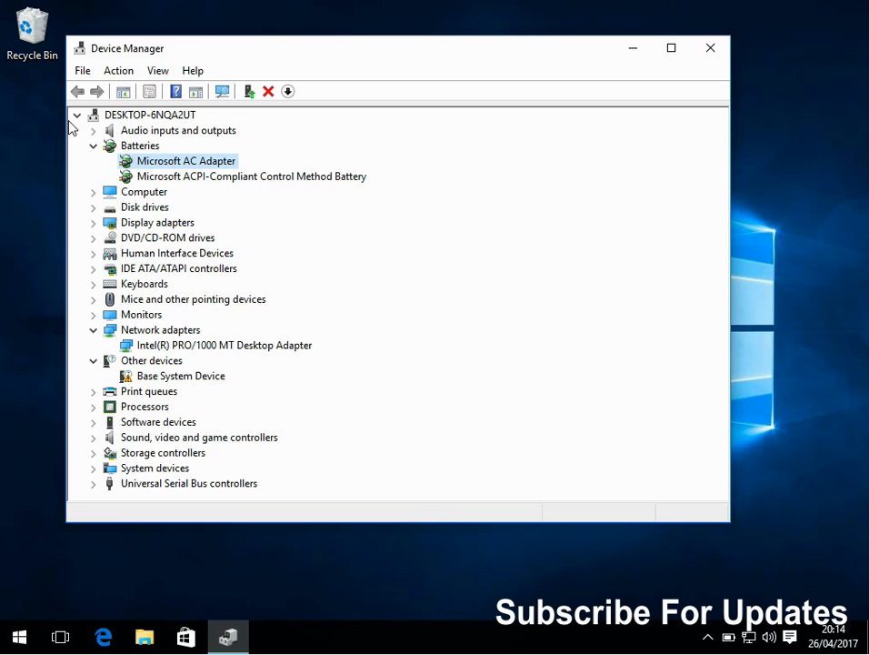
pyautogui.moveTo(8, 149)
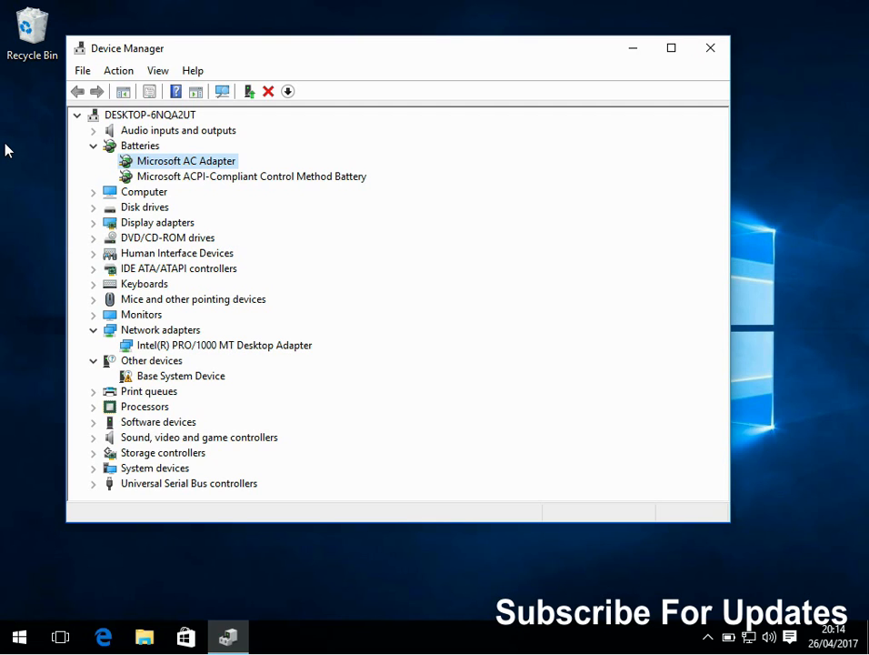